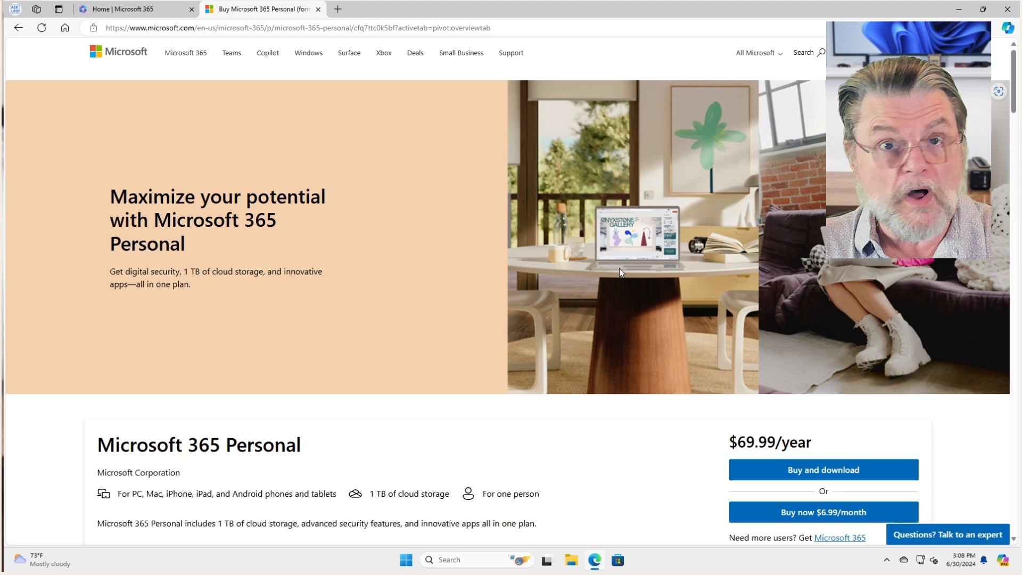
Expand the Top questions answer comparing Office 2021 with a Microsoft 365 subscription
{"action": "scroll", "scroll_direction": "down", "scroll_amount": 3}
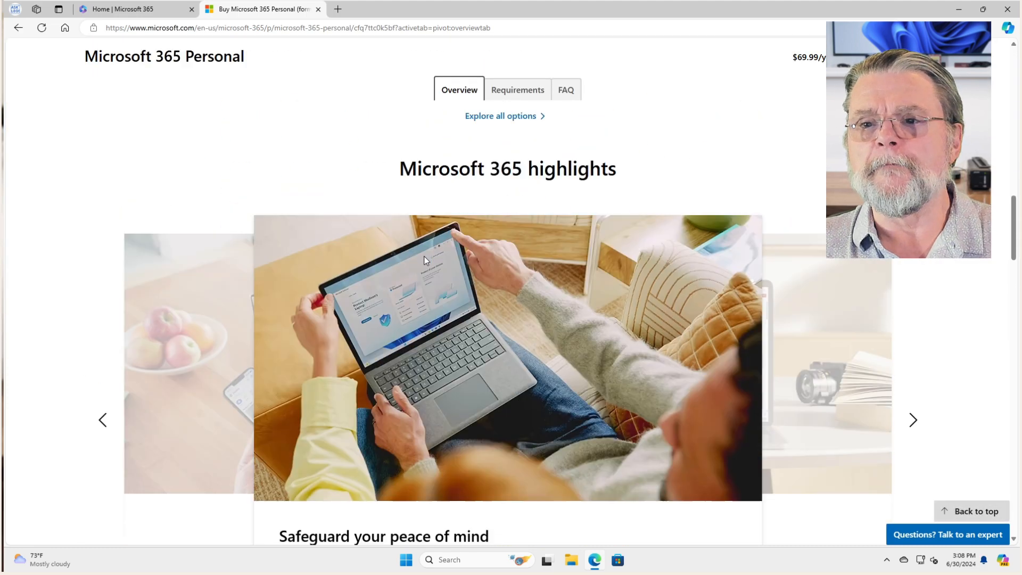
{"action": "scroll", "scroll_direction": "down", "scroll_amount": 3}
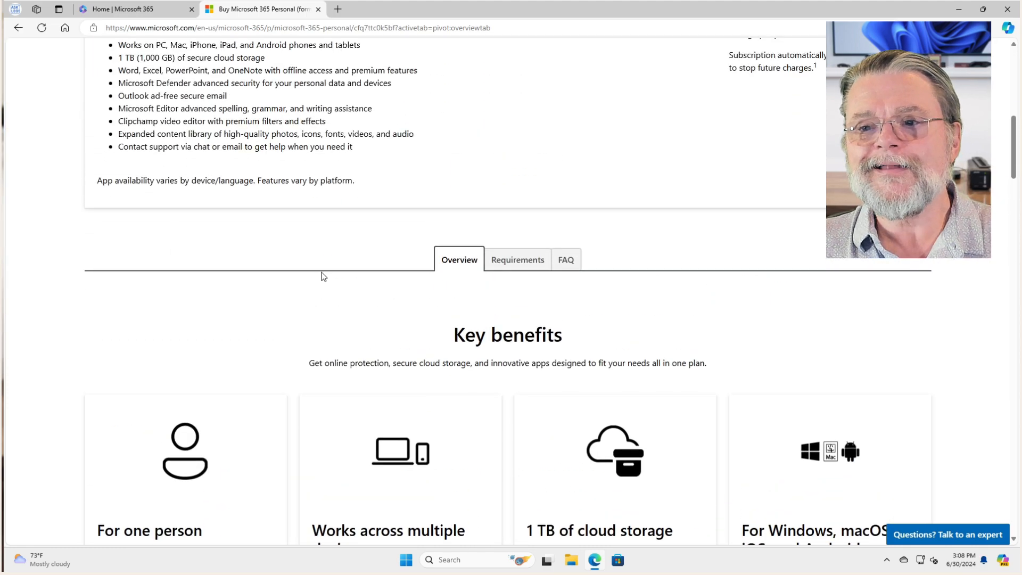
{"action": "scroll", "scroll_direction": "down", "scroll_amount": 3}
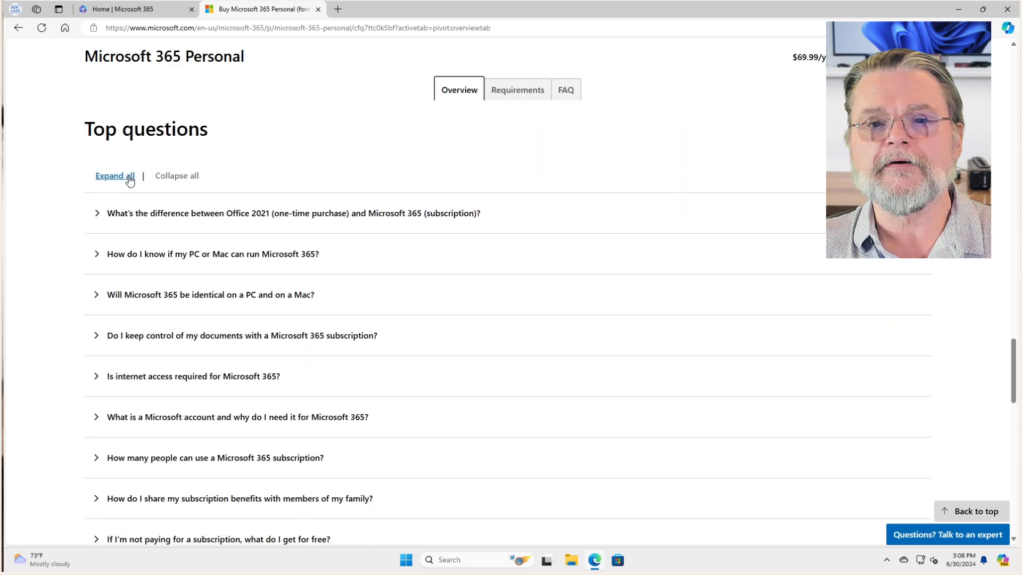
{"action": "left_click", "coordinate": [293, 213]}
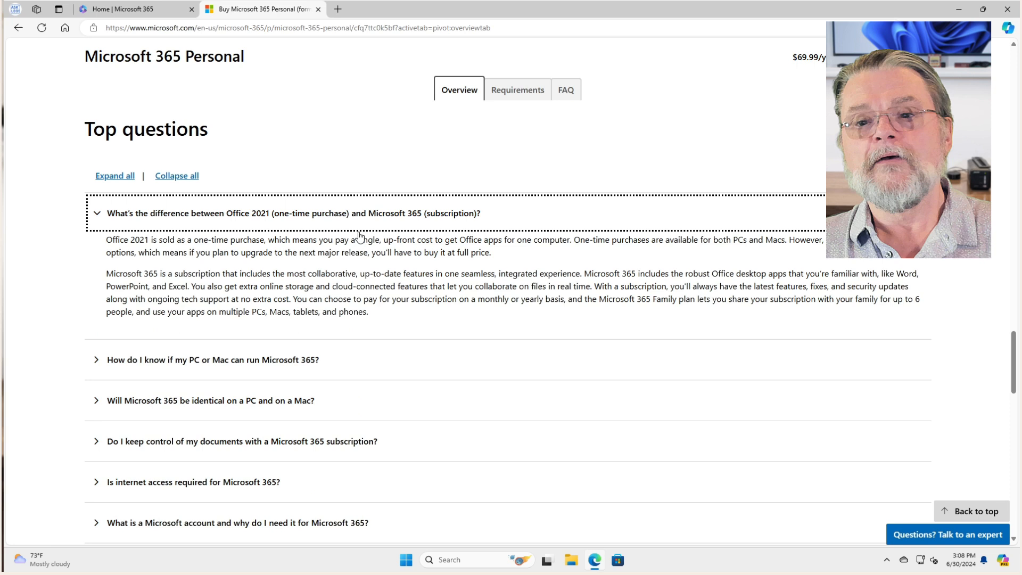
{"action": "mouse_move", "coordinate": [418, 226]}
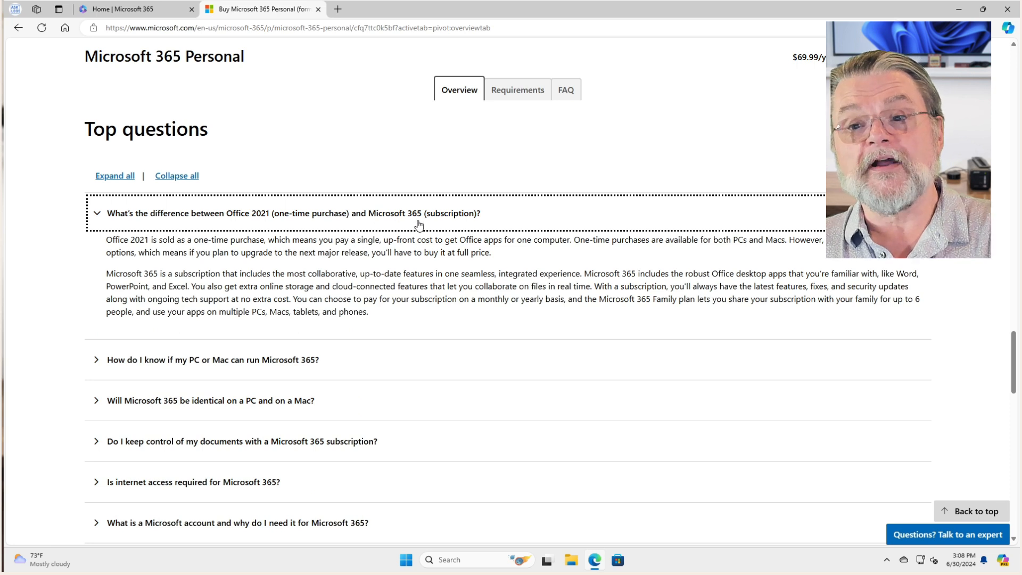
{"action": "mouse_move", "coordinate": [603, 233]}
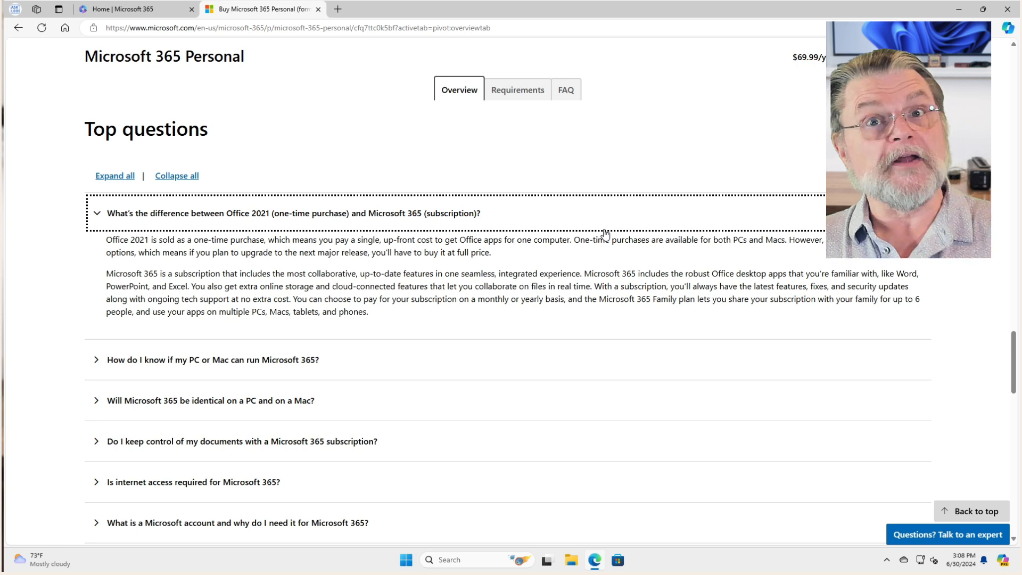
{"action": "mouse_move", "coordinate": [599, 230]}
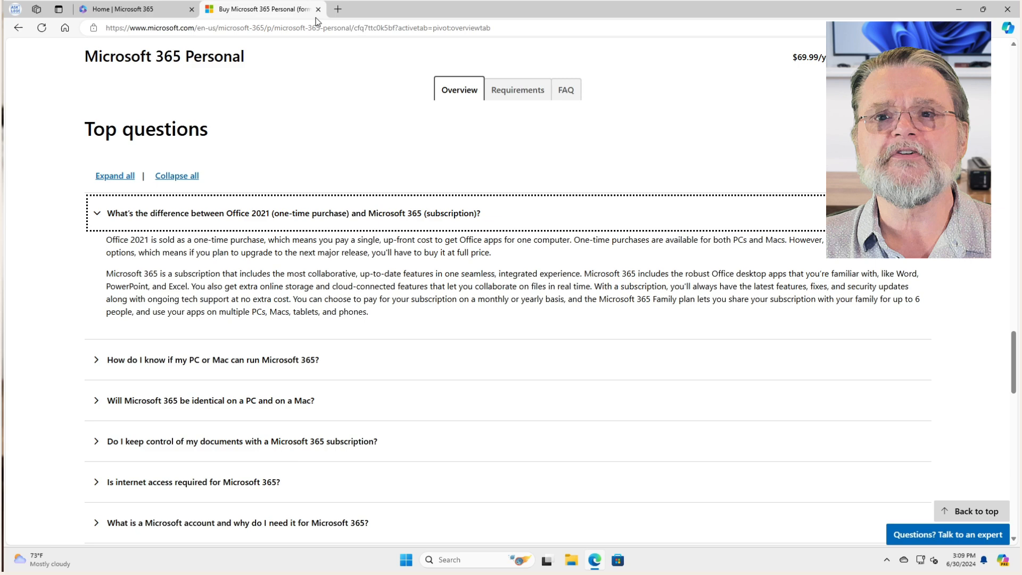
{"action": "mouse_move", "coordinate": [319, 9]}
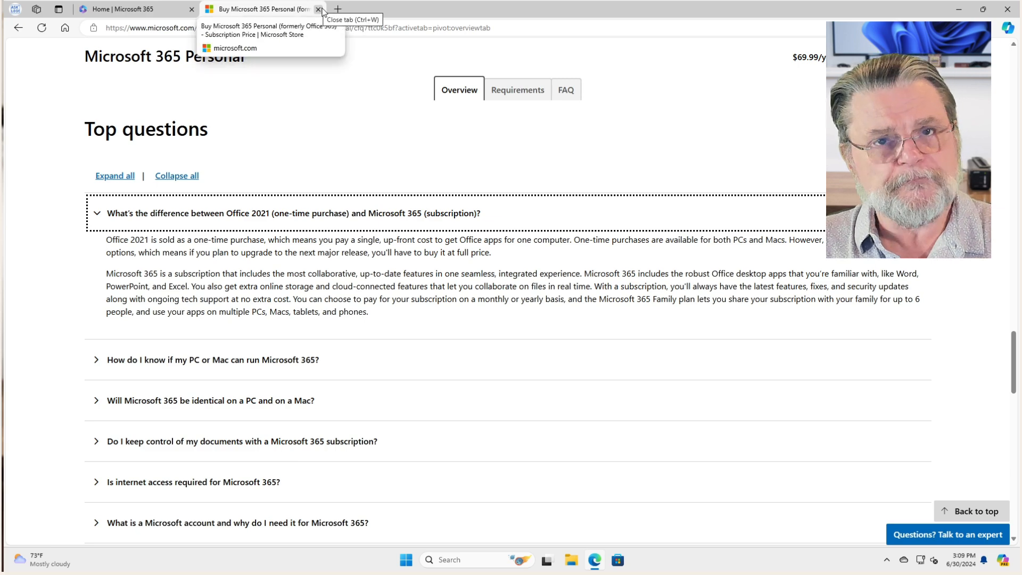
Close the Microsoft 365 Personal store tab and create a blank Word document from Office.com
{"action": "left_click", "coordinate": [319, 8]}
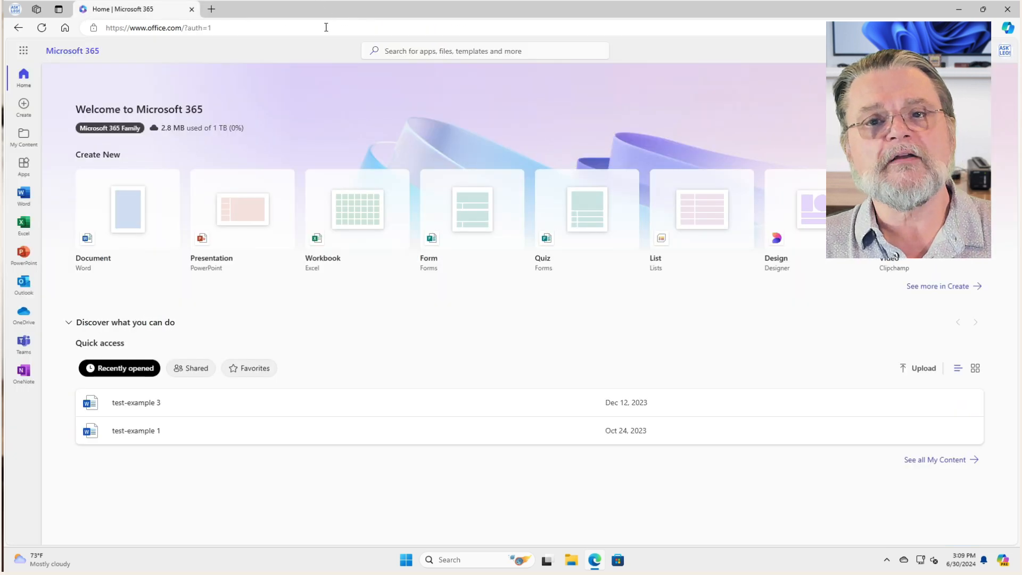
{"action": "mouse_move", "coordinate": [252, 109]}
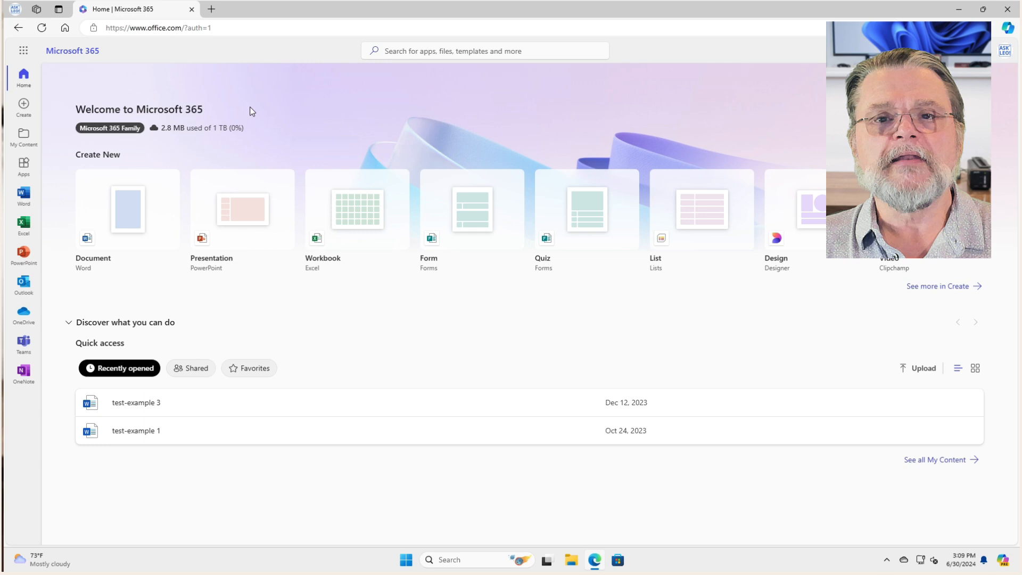
{"action": "mouse_move", "coordinate": [203, 119]}
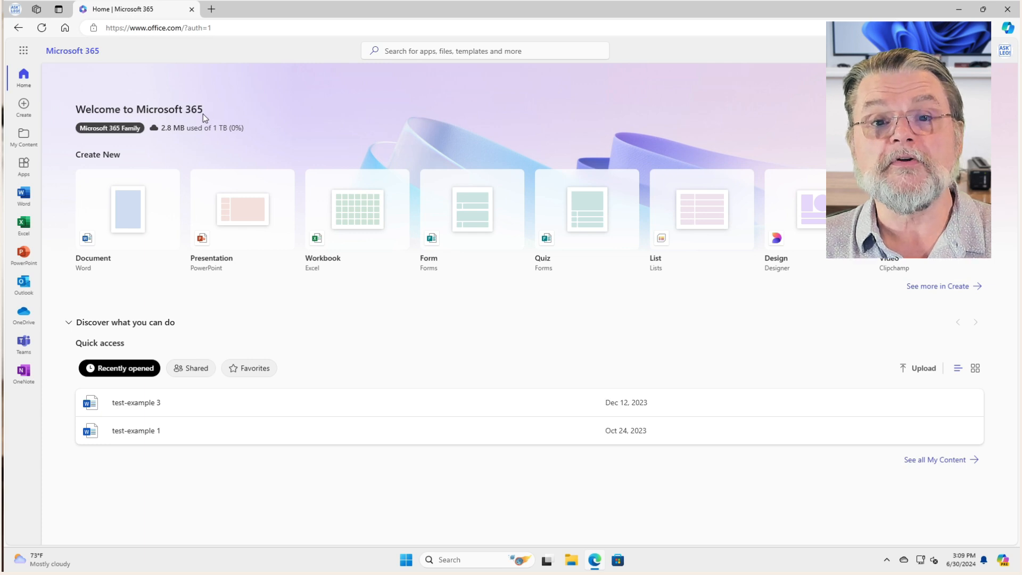
{"action": "mouse_move", "coordinate": [337, 124]}
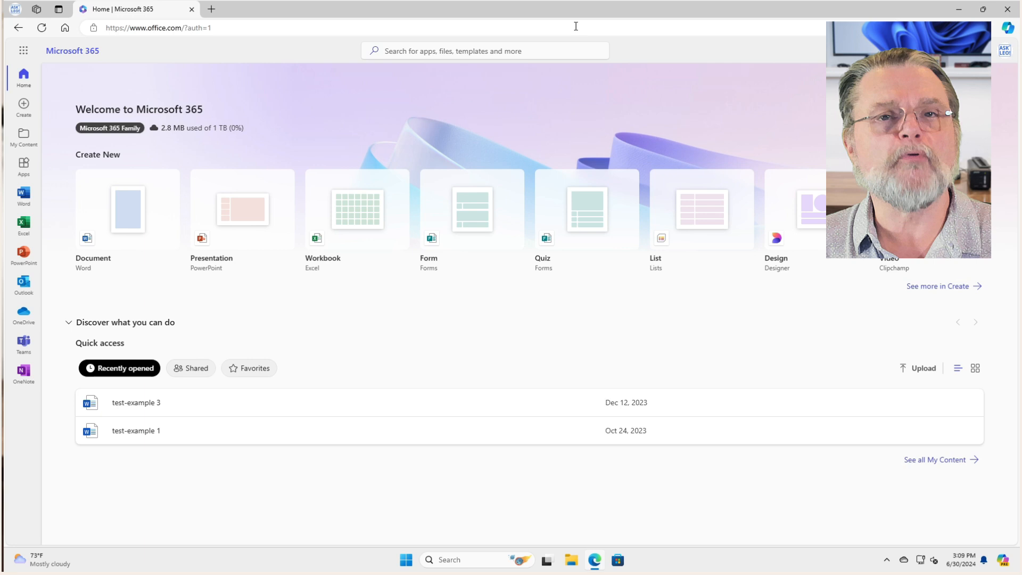
{"action": "mouse_move", "coordinate": [18, 27]}
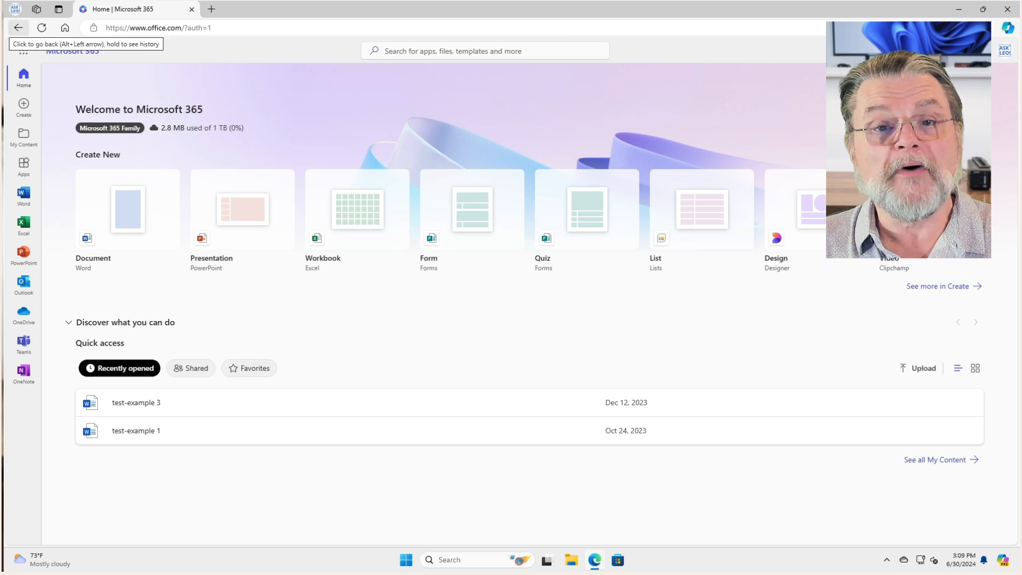
{"action": "left_click", "coordinate": [23, 195]}
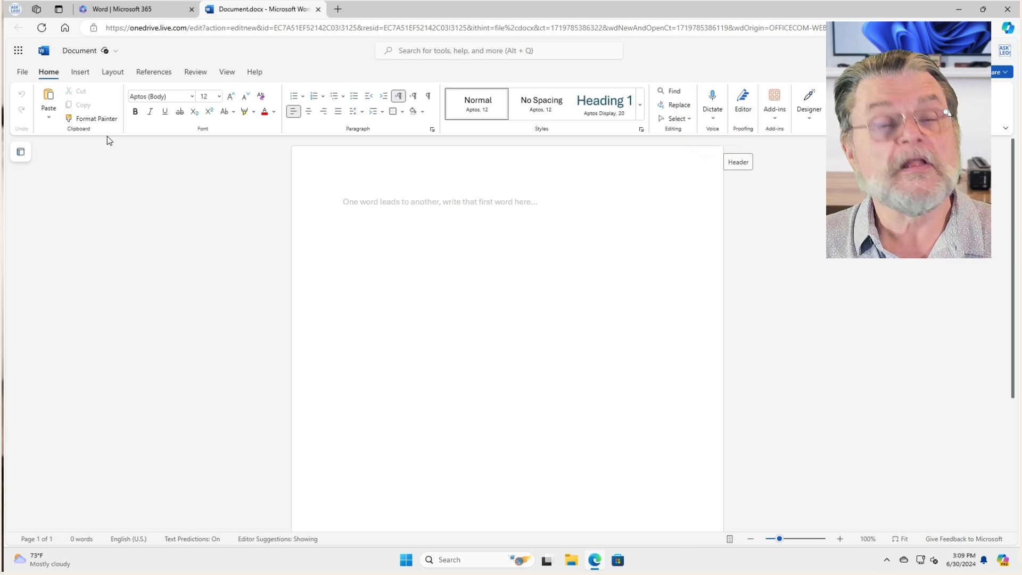
Close Document.docx to return to the Word home page's recent files
{"action": "left_click", "coordinate": [807, 105]}
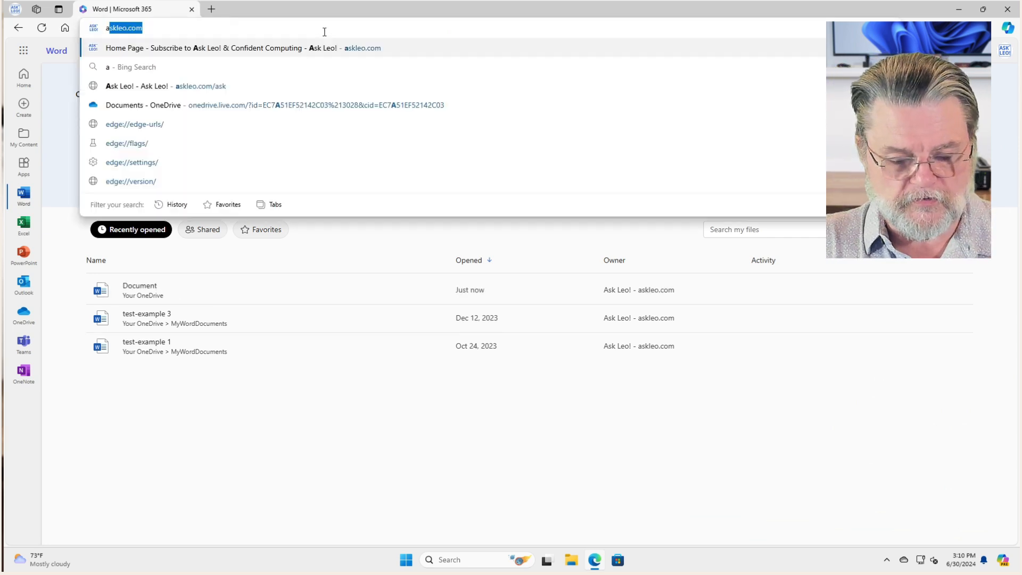
Go to alternativeto.net, search 'microsof', and choose Microsoft 365 (Office)
{"action": "type", "text": "alternativeto.net"}
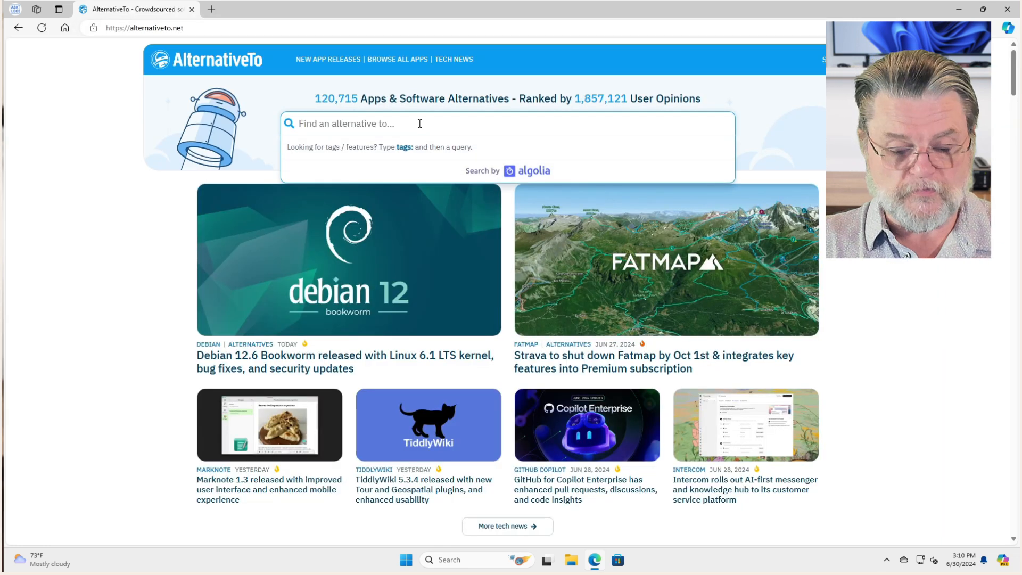
{"action": "type", "text": "microsof"}
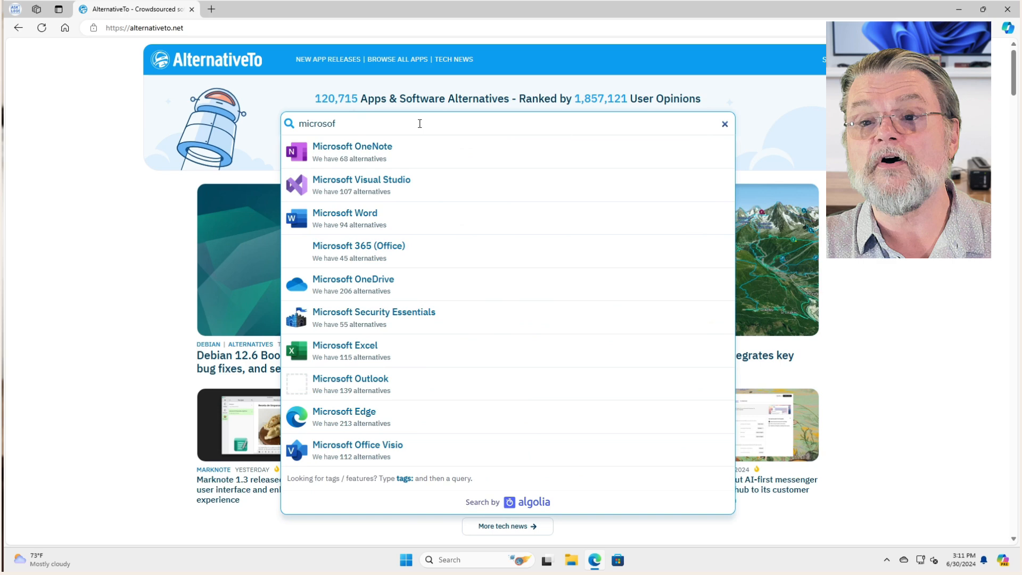
{"action": "left_click", "coordinate": [724, 124]}
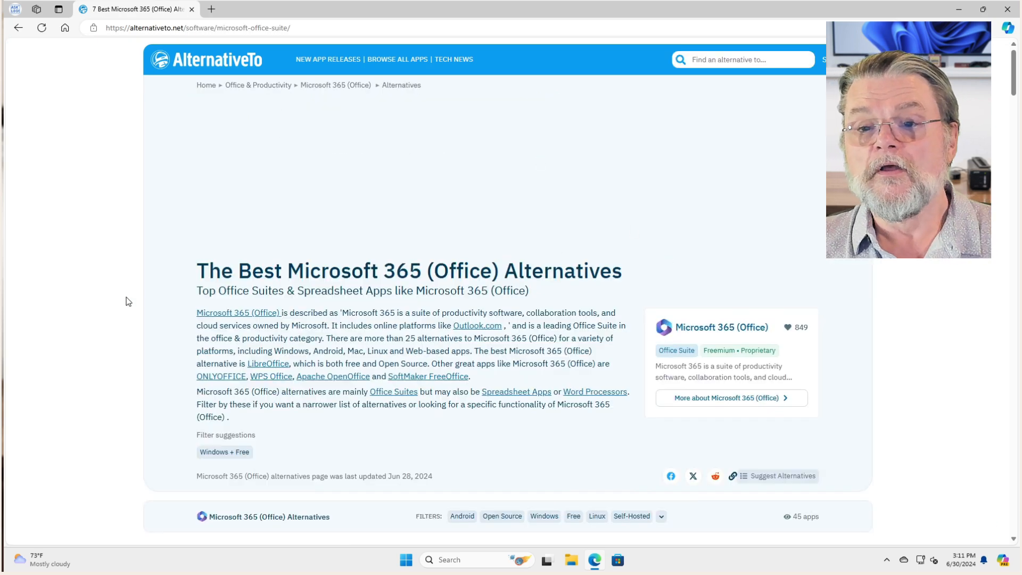
{"action": "scroll", "scroll_direction": "down", "scroll_amount": 3}
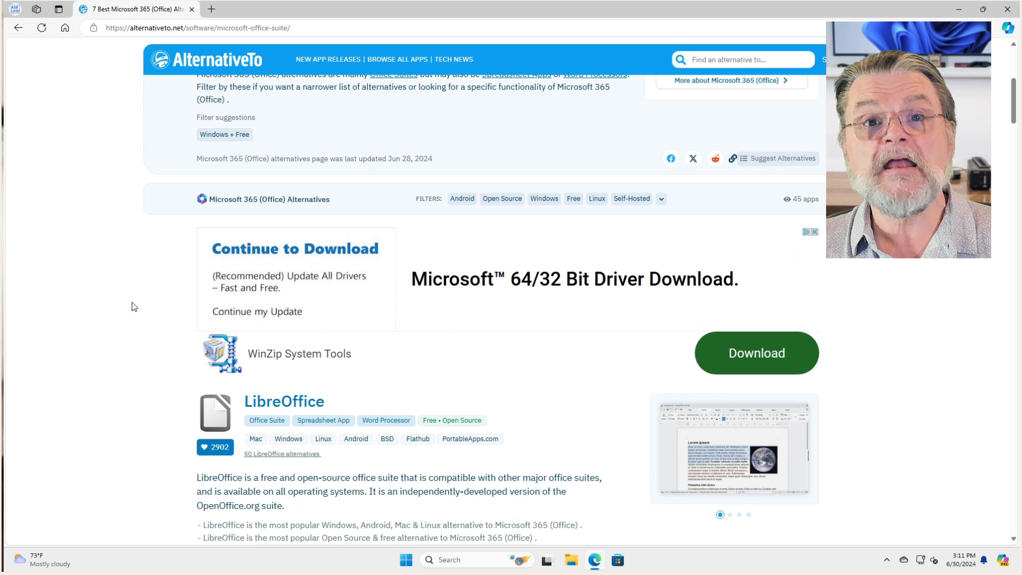
{"action": "scroll", "scroll_direction": "down", "scroll_amount": 3}
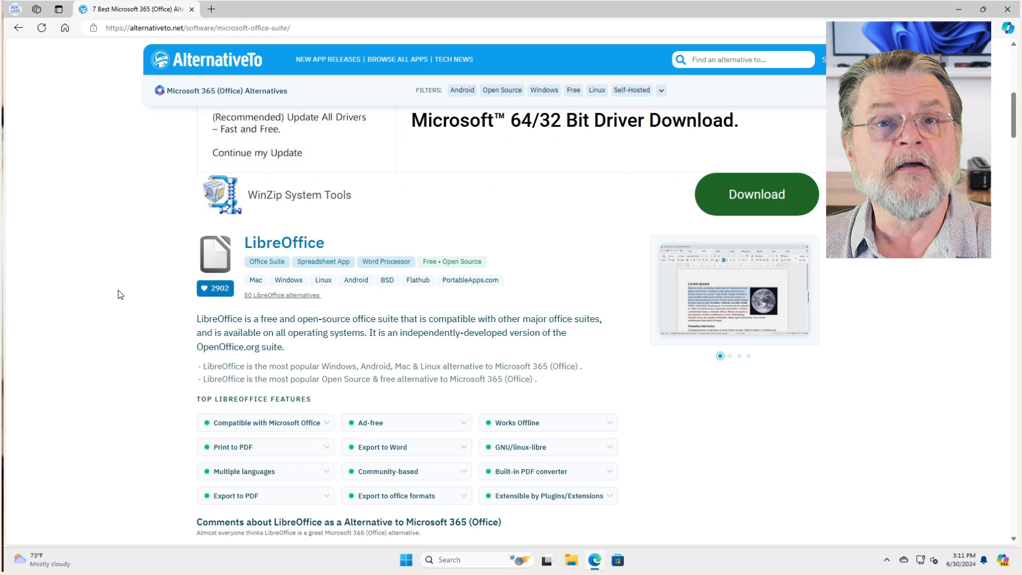
{"action": "mouse_move", "coordinate": [116, 293]}
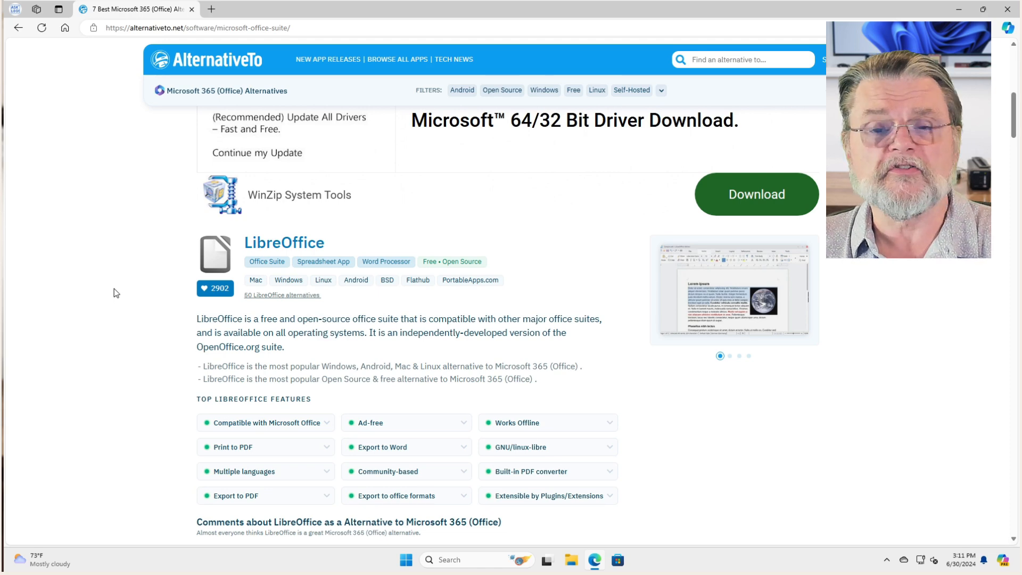
{"action": "scroll", "scroll_direction": "down", "scroll_amount": 3}
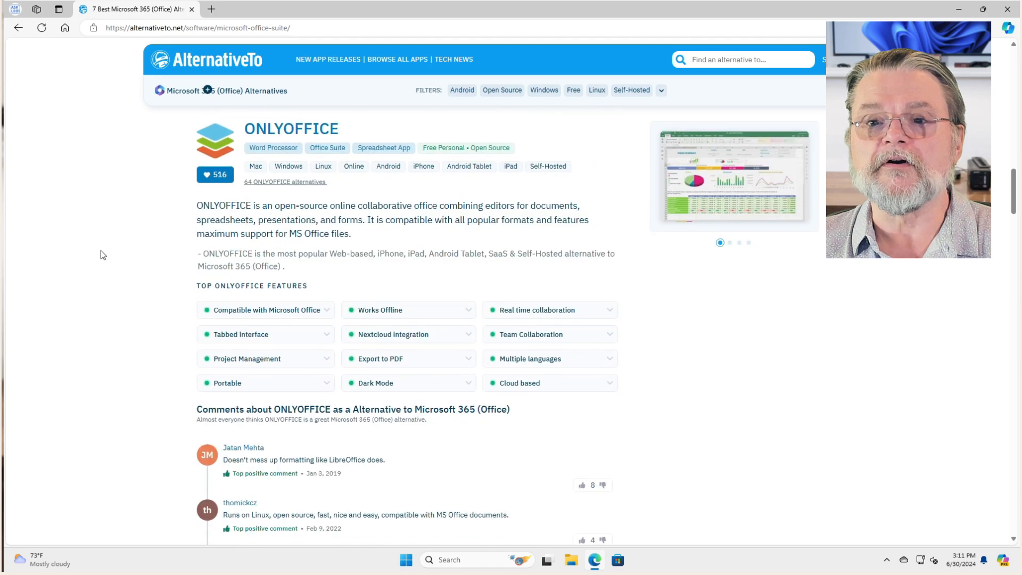
{"action": "scroll", "scroll_direction": "down", "scroll_amount": 3}
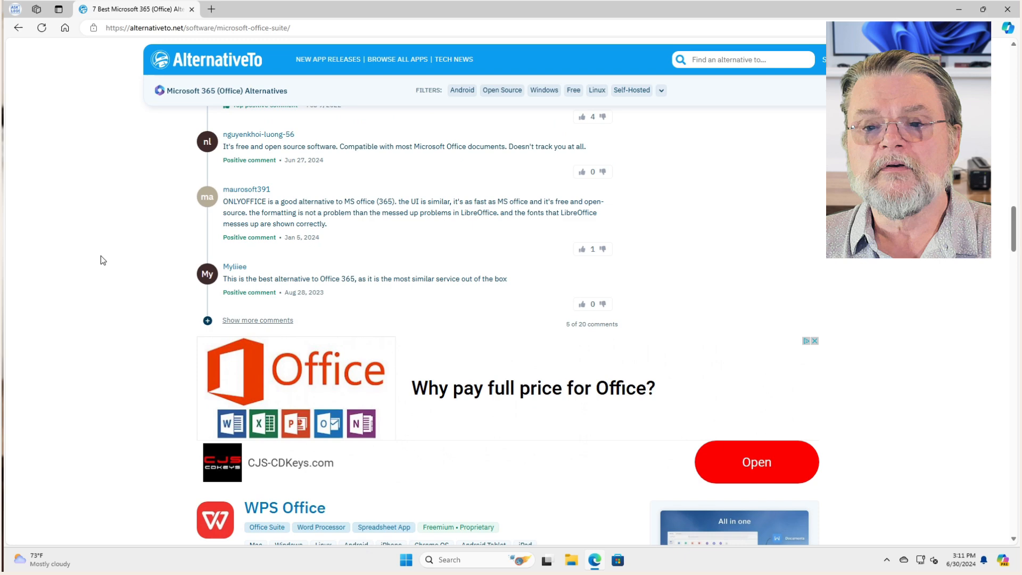
{"action": "scroll", "scroll_direction": "down", "scroll_amount": 3}
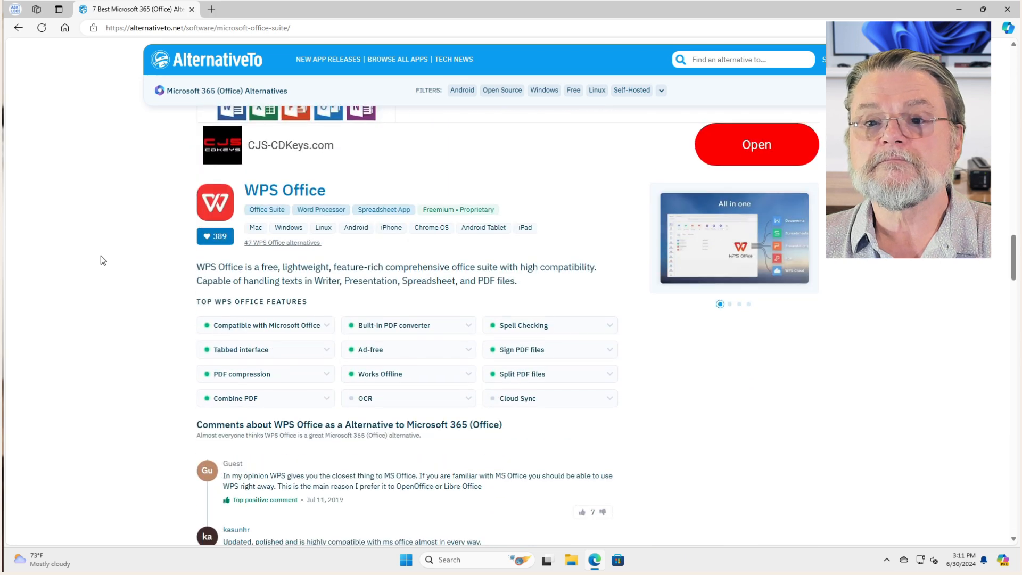
{"action": "scroll", "scroll_direction": "down", "scroll_amount": 3}
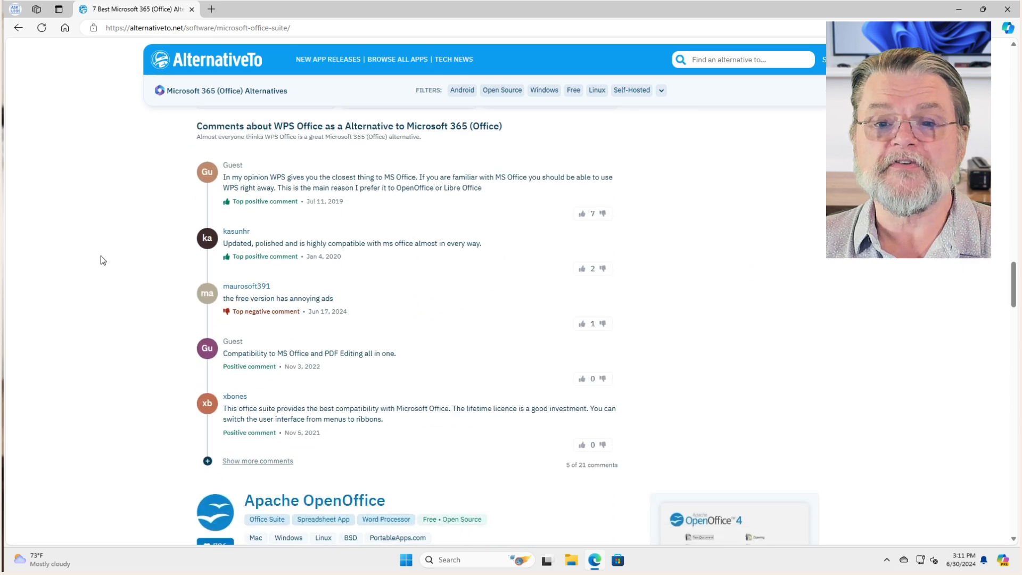
{"action": "scroll", "scroll_direction": "down", "scroll_amount": 3}
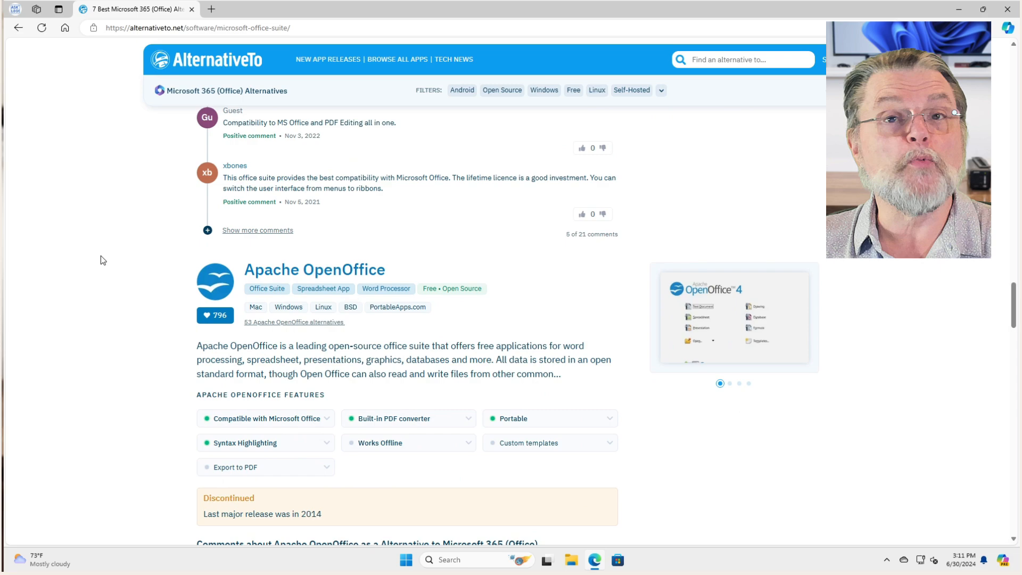
{"action": "scroll", "scroll_direction": "down", "scroll_amount": 3}
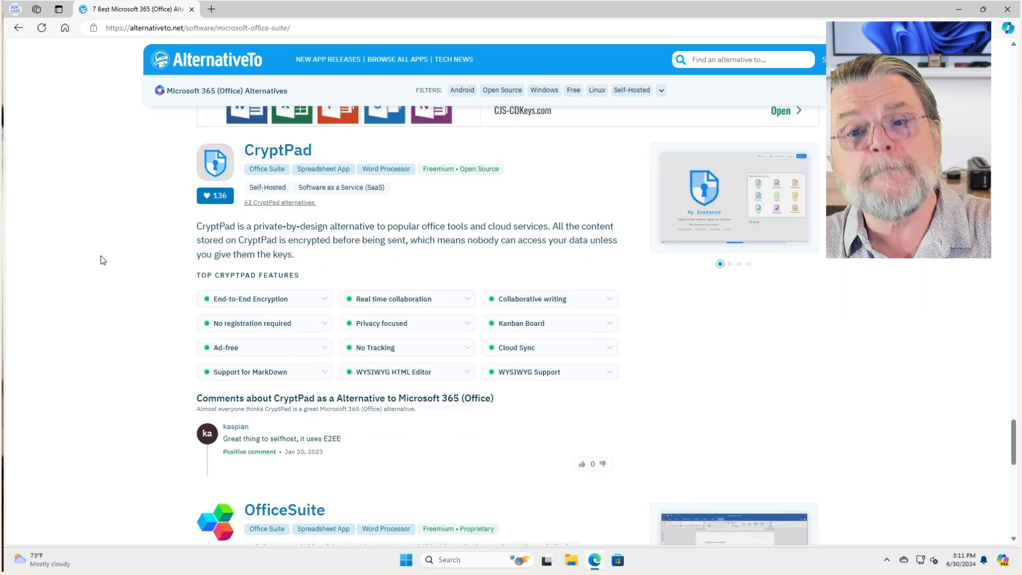
{"action": "scroll", "scroll_direction": "down", "scroll_amount": 3}
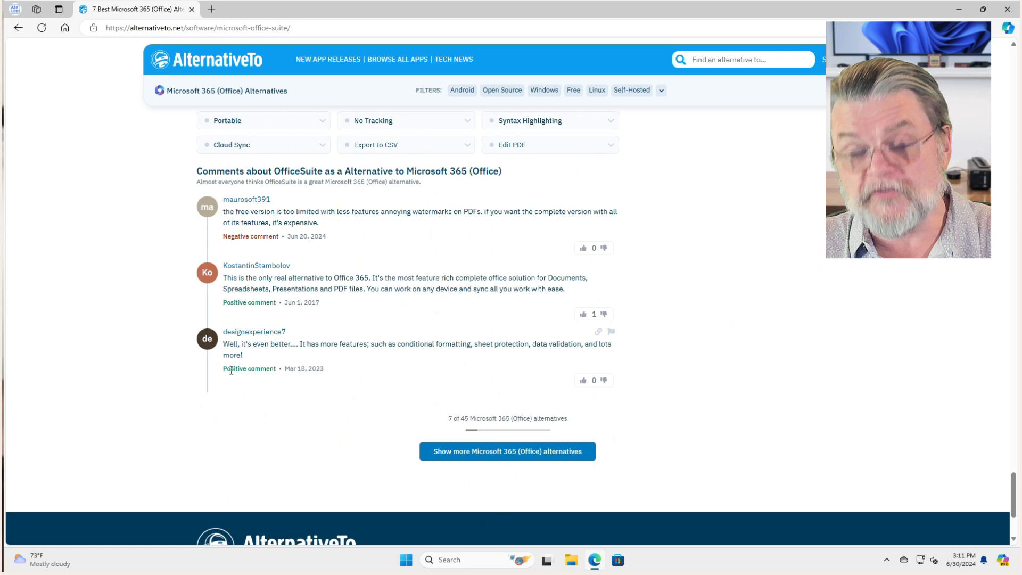